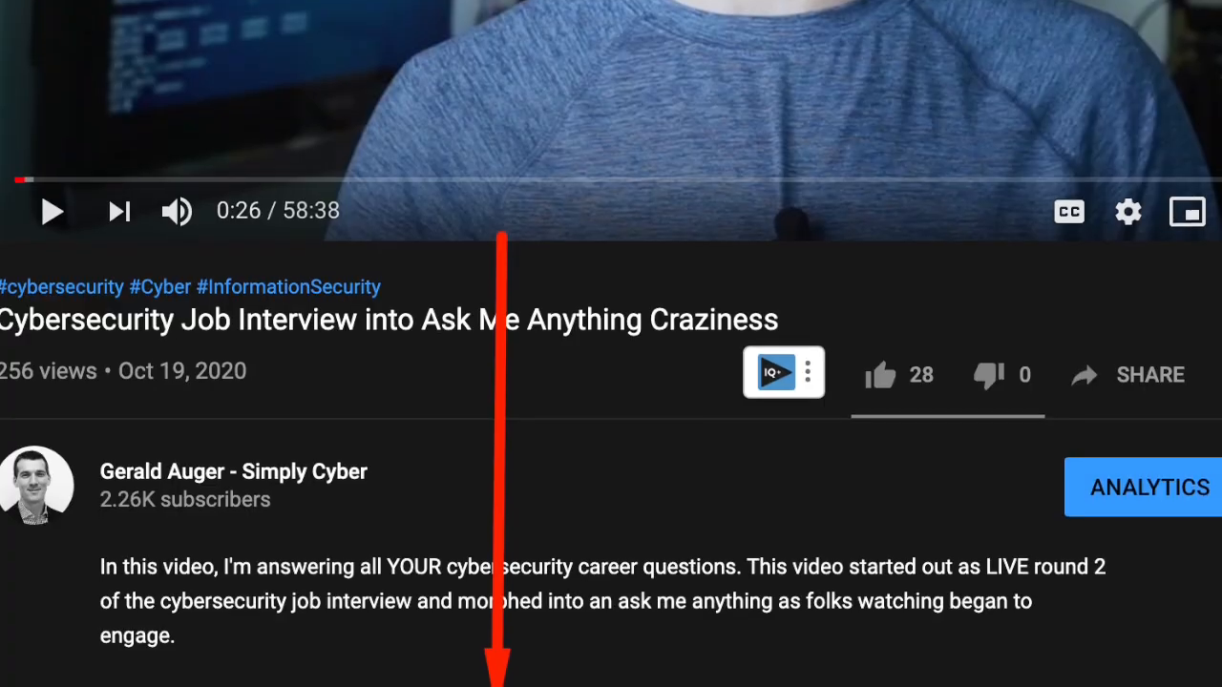
# Step: Scroll through the video description and the channel's Uploads and Popular uploads rows
pyautogui.scroll(-3)
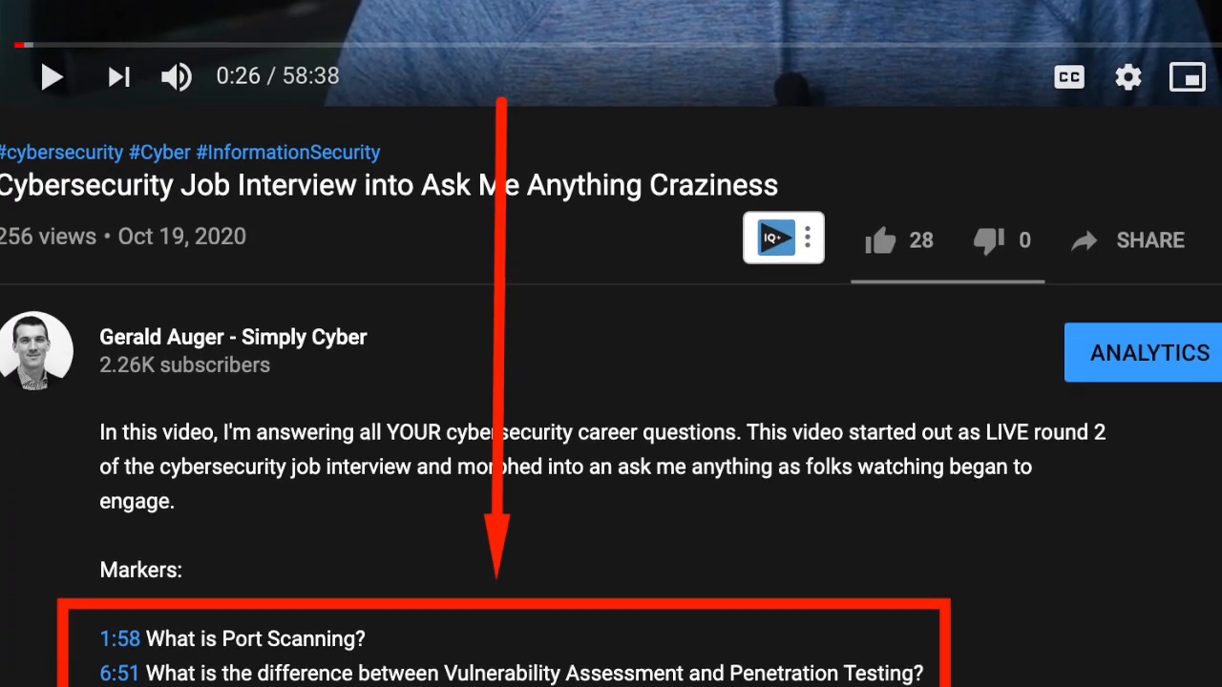
pyautogui.scroll(-3)
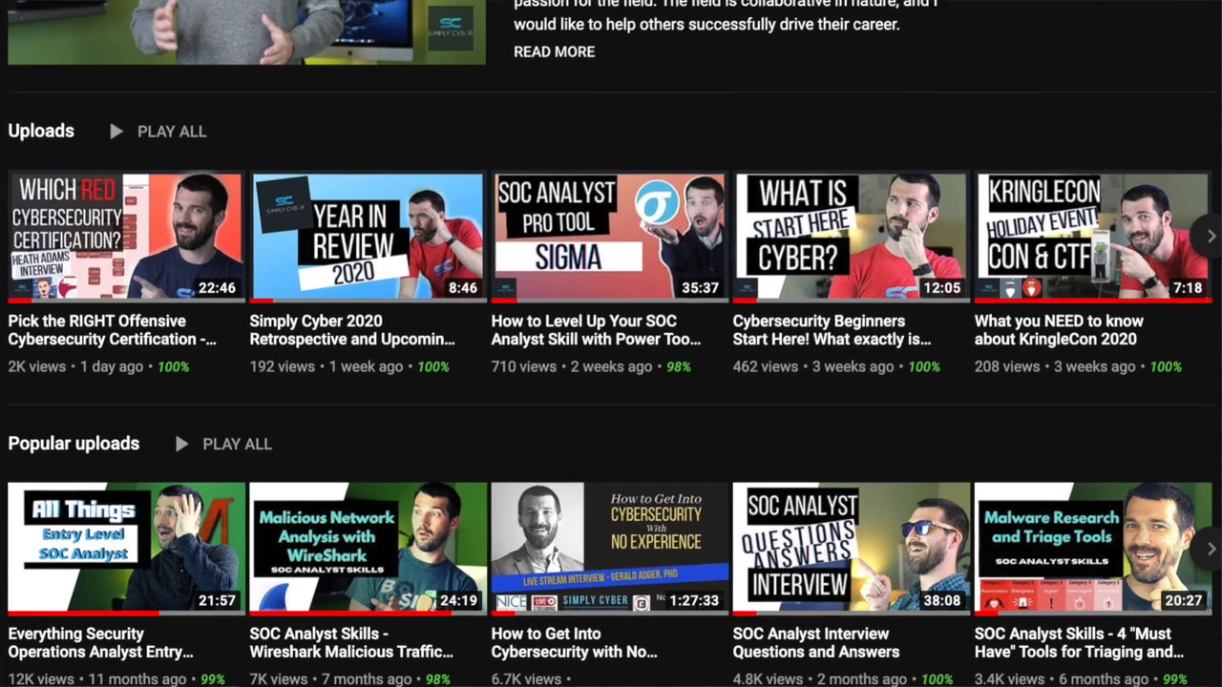
pyautogui.scroll(-3)
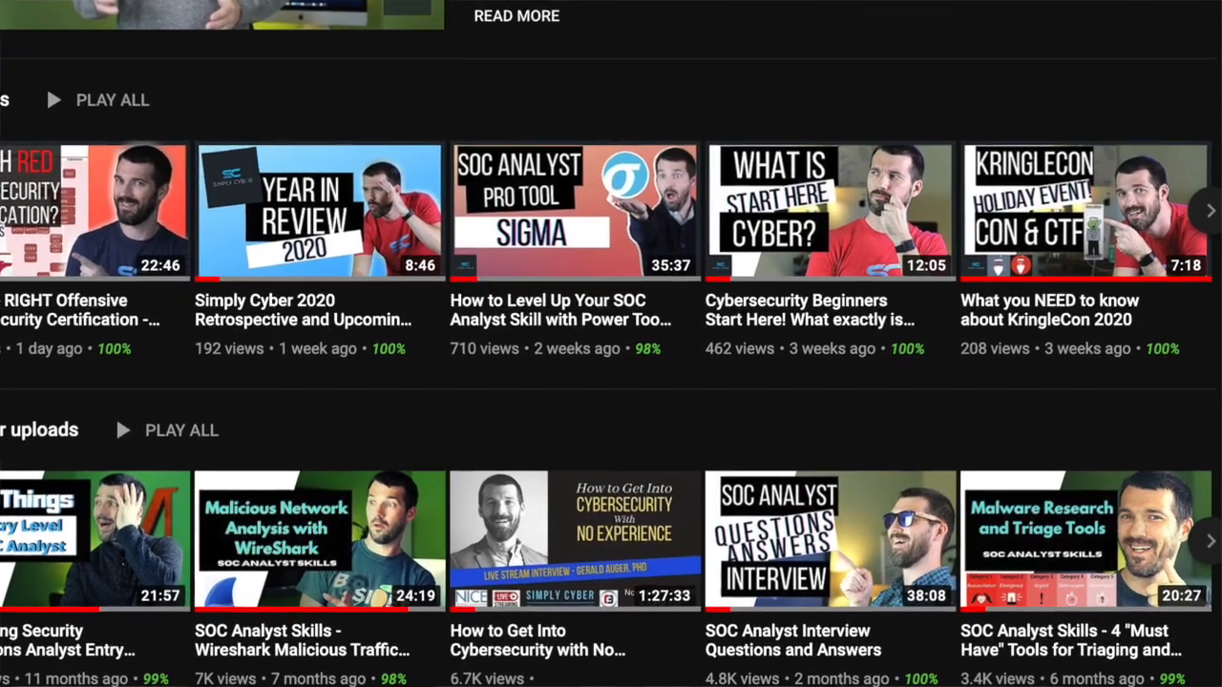
pyautogui.scroll(-3)
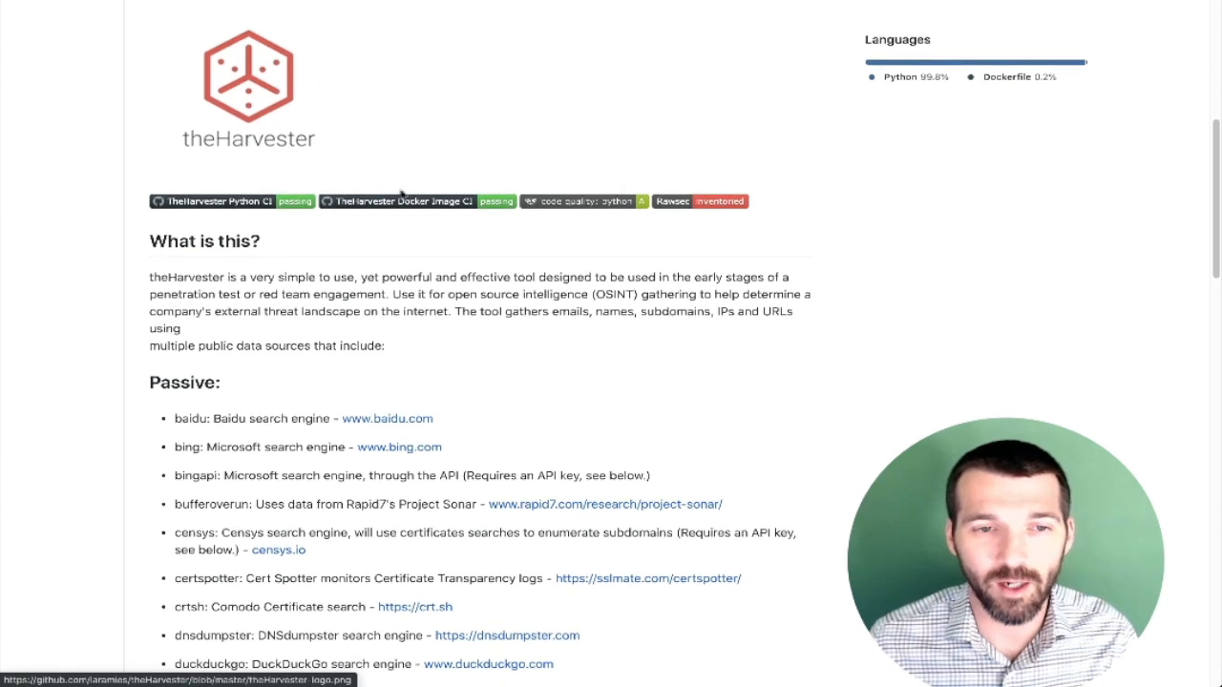
pyautogui.moveTo(149, 277); pyautogui.dragTo(359, 277)
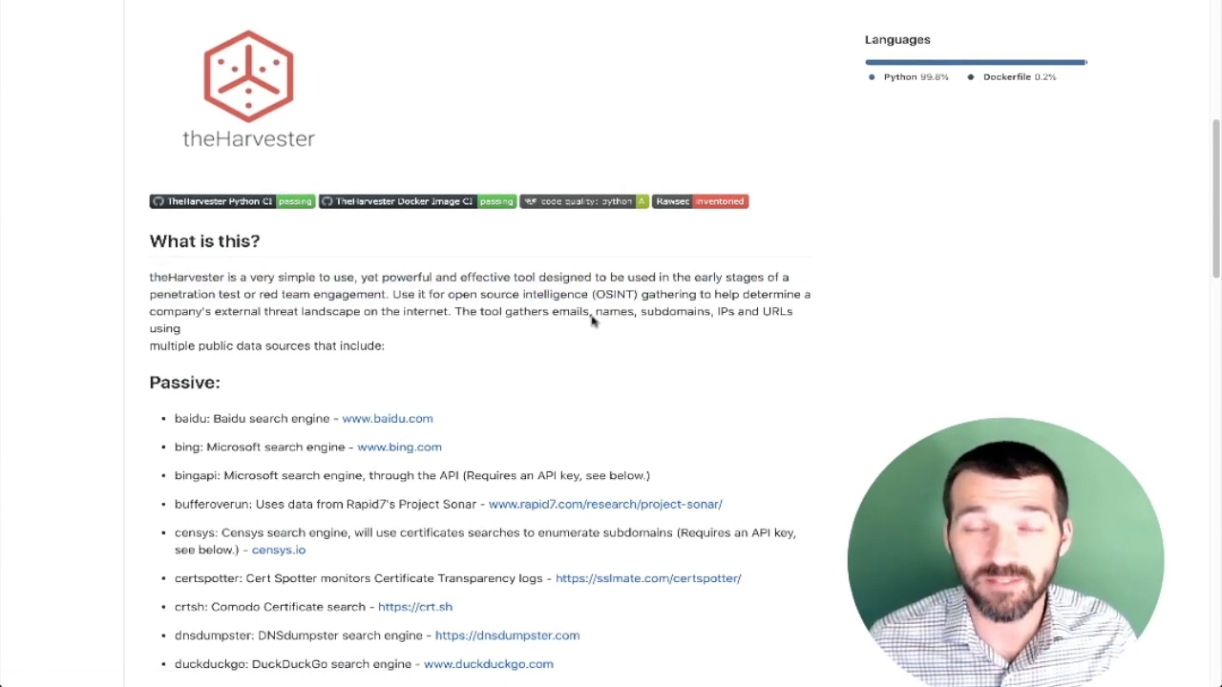
pyautogui.moveTo(637, 333)
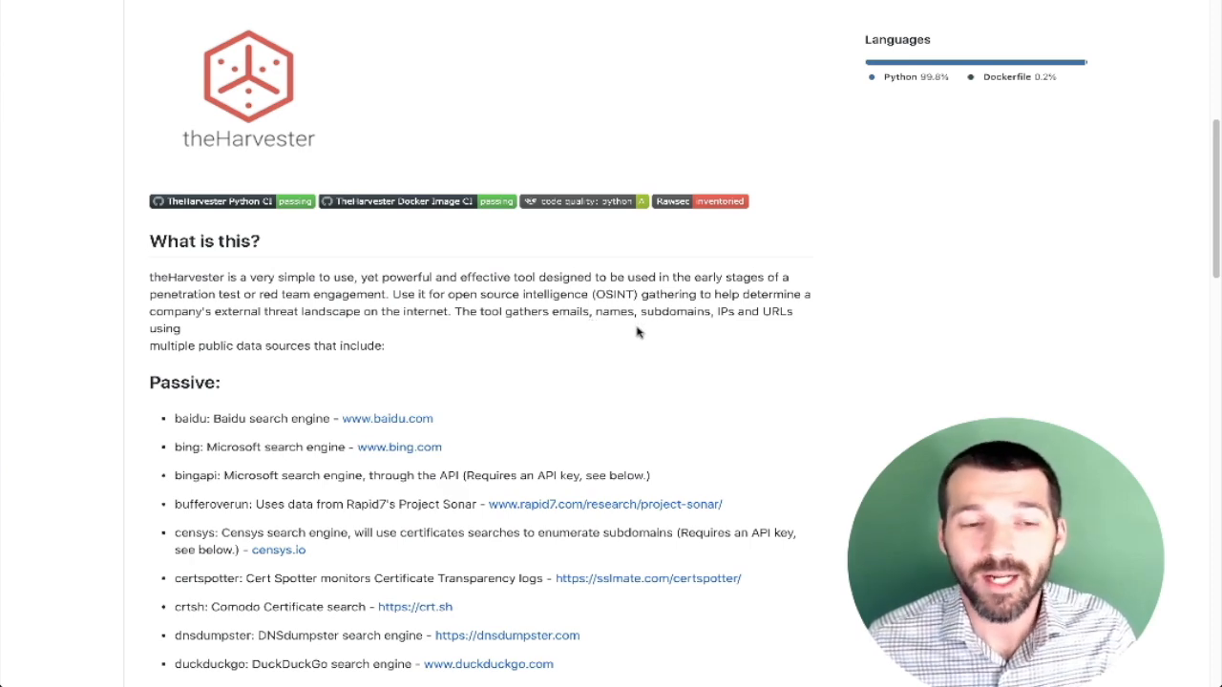
pyautogui.scroll(-3)
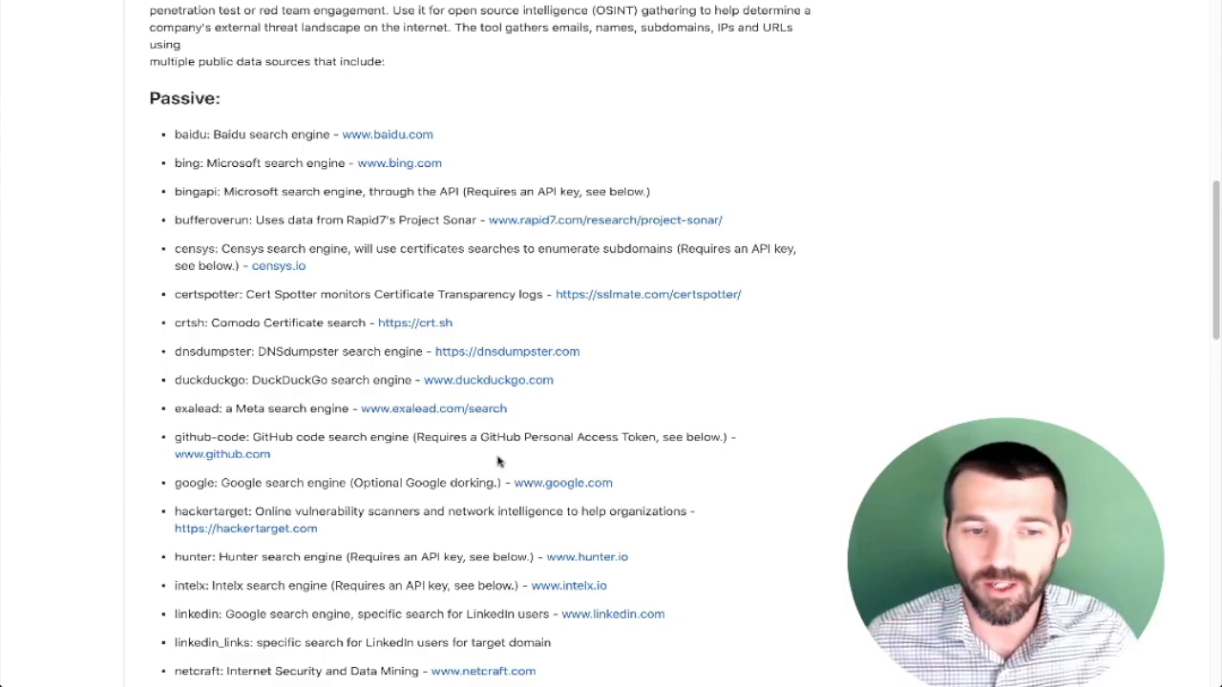
pyautogui.scroll(-3)
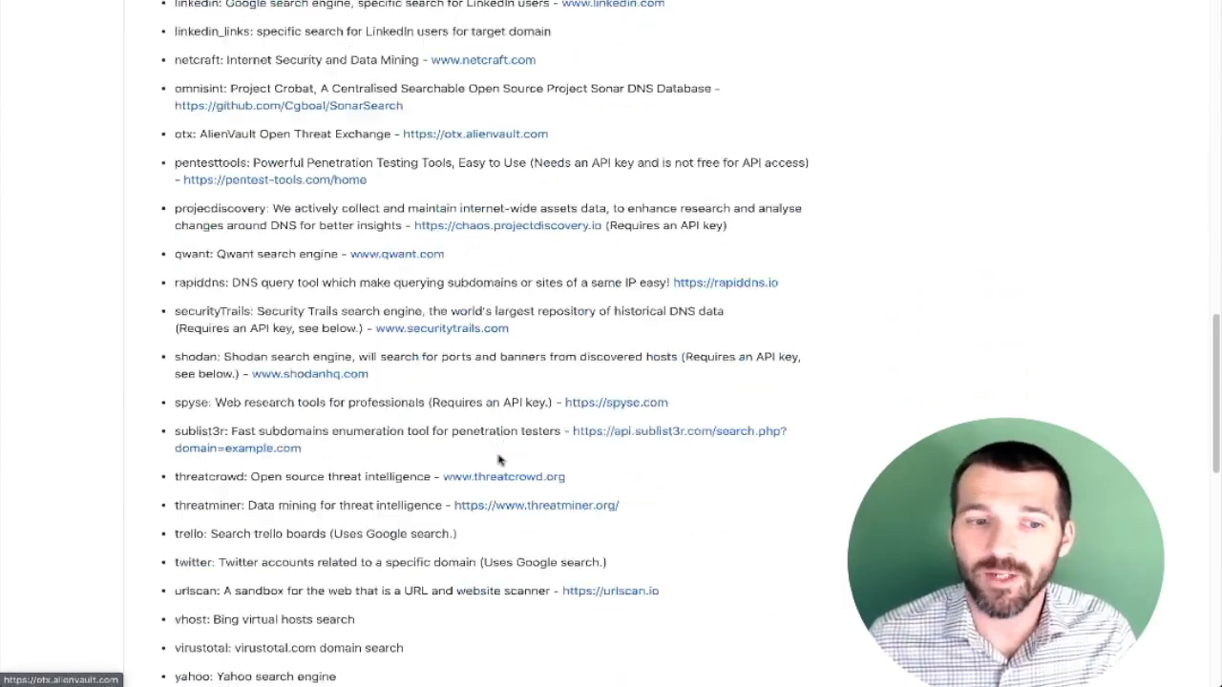
pyautogui.scroll(-3)
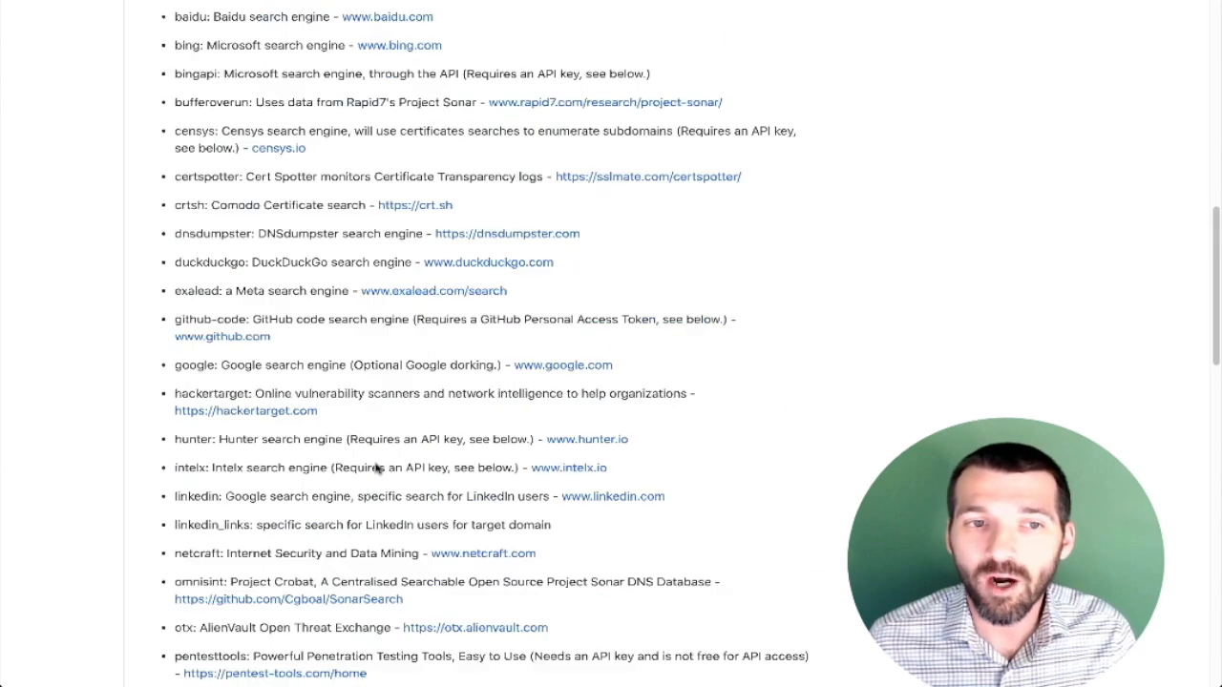
pyautogui.scroll(3)
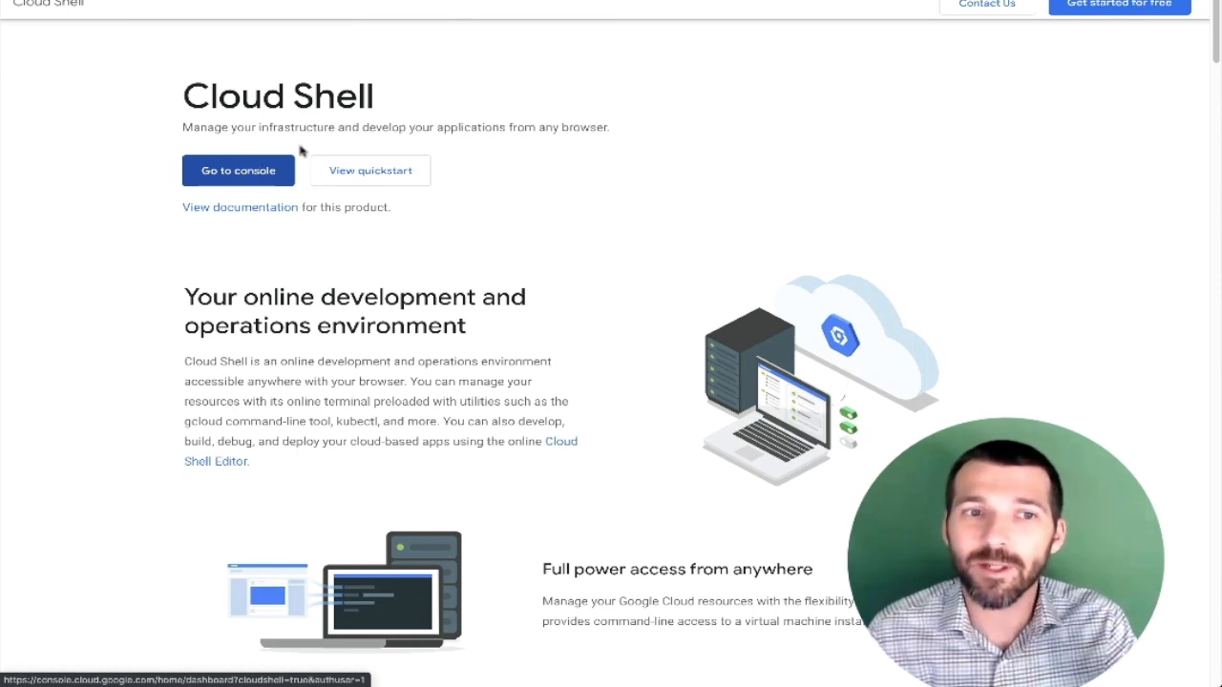
pyautogui.moveTo(523, 160)
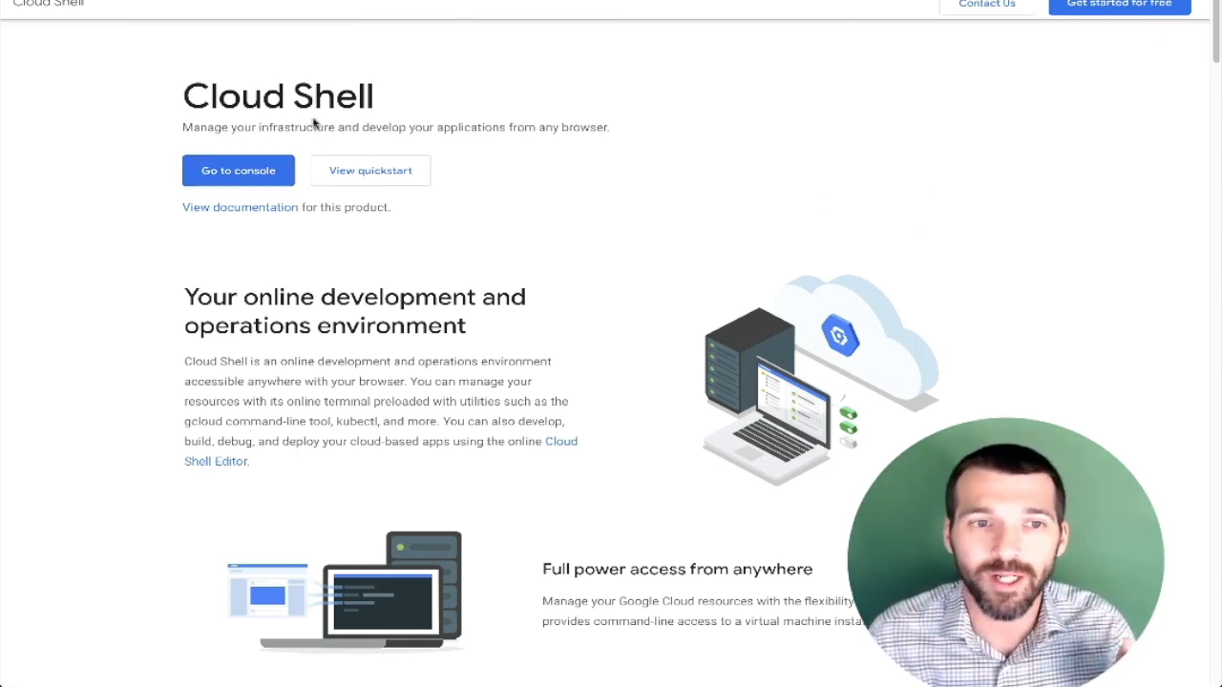
pyautogui.click(238, 170)
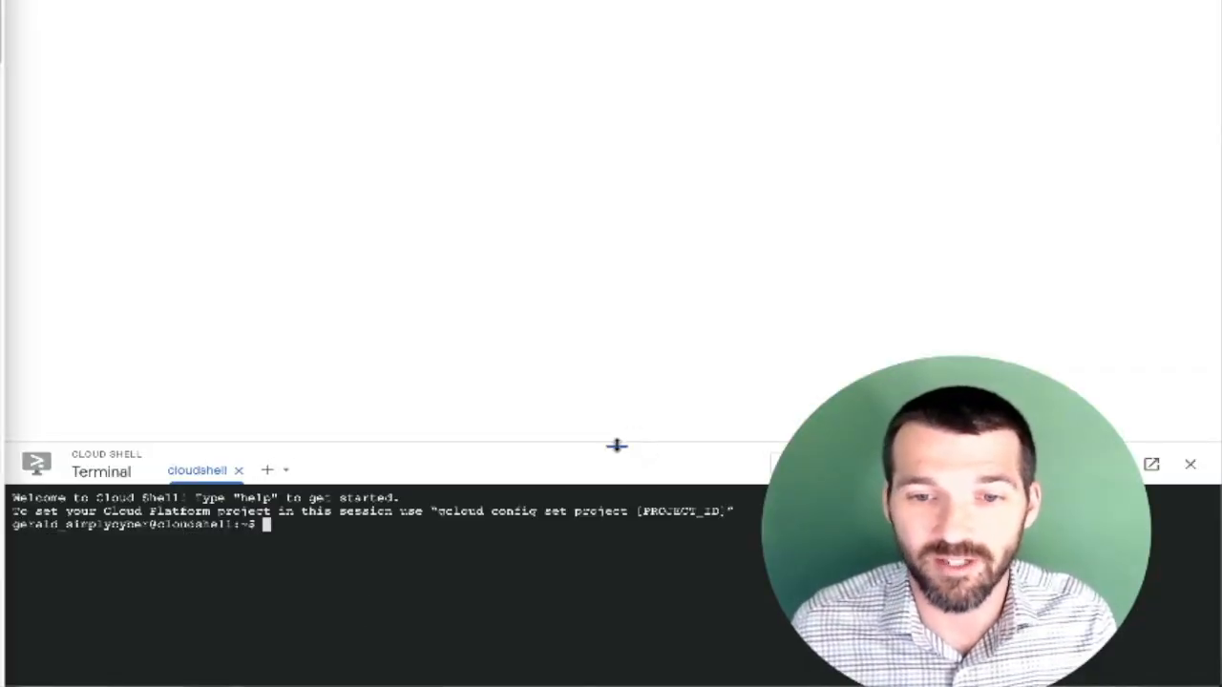
# Step: Enlarge the terminal pane and check the system with uname -a
pyautogui.moveTo(617, 445); pyautogui.dragTo(616, 199)
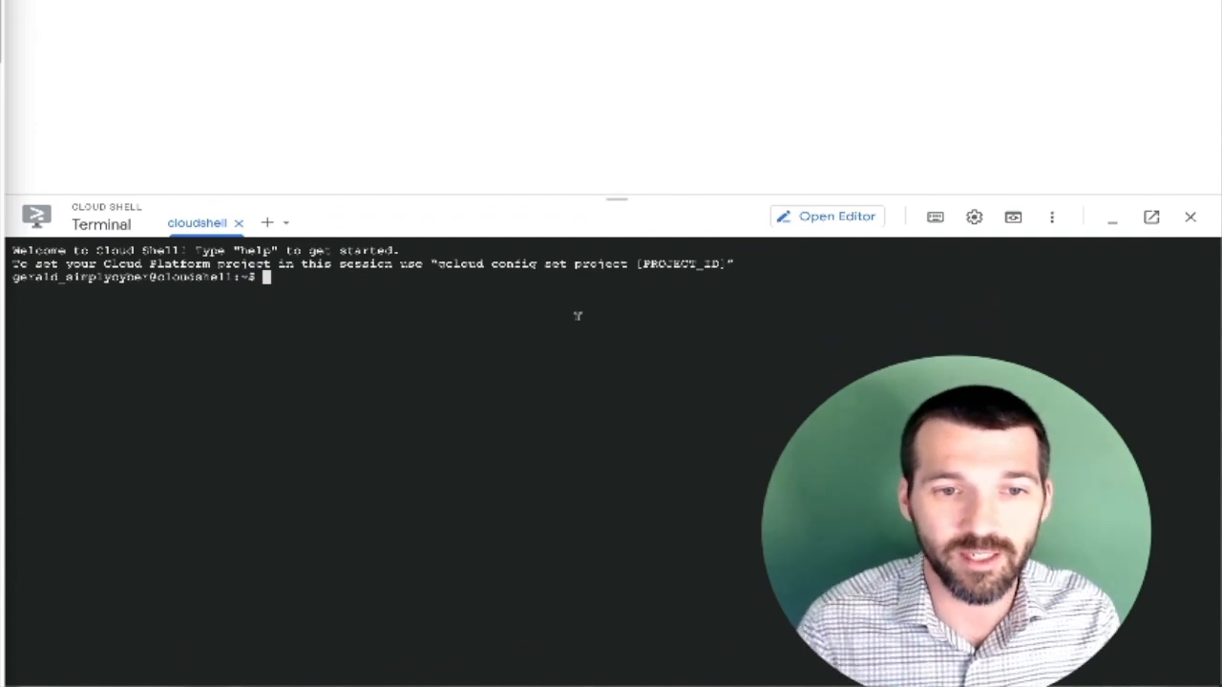
pyautogui.write('uname -a')
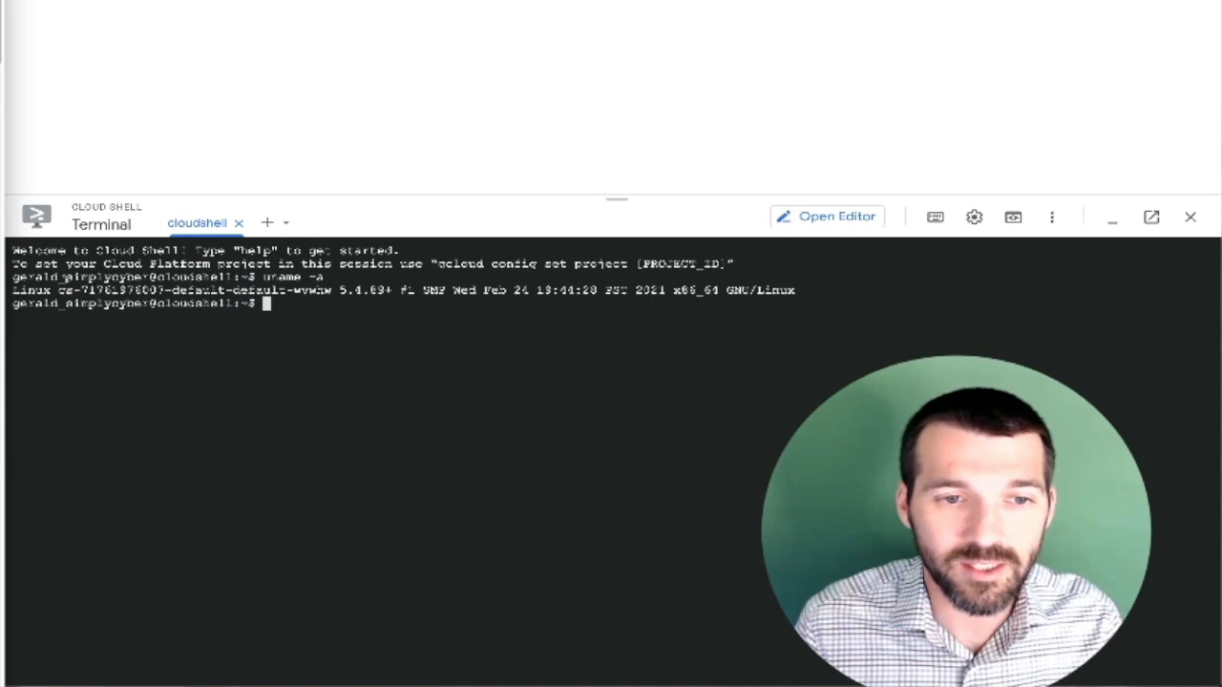
pyautogui.moveTo(12, 290); pyautogui.dragTo(530, 290)
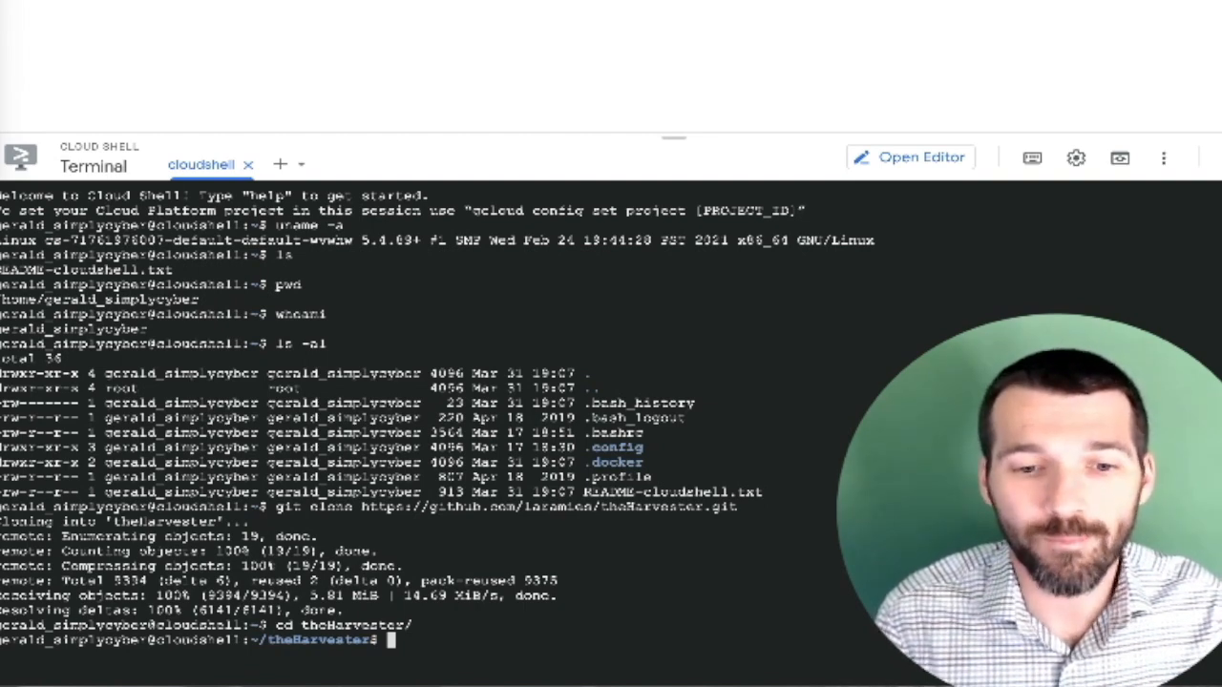
# Step: After sudo python ./theHarvester.py fails, start pip3 install -r requirements for theHarvester
pyautogui.write('sudo python ./theHarvester.py')
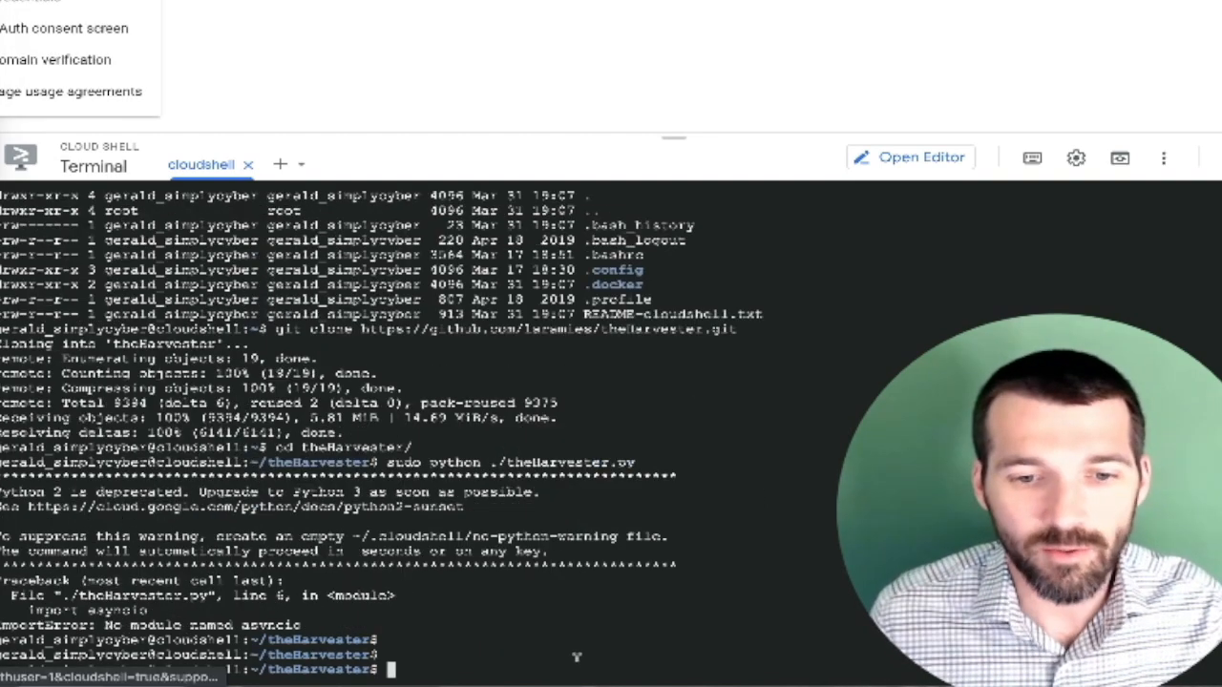
pyautogui.write('pip3')
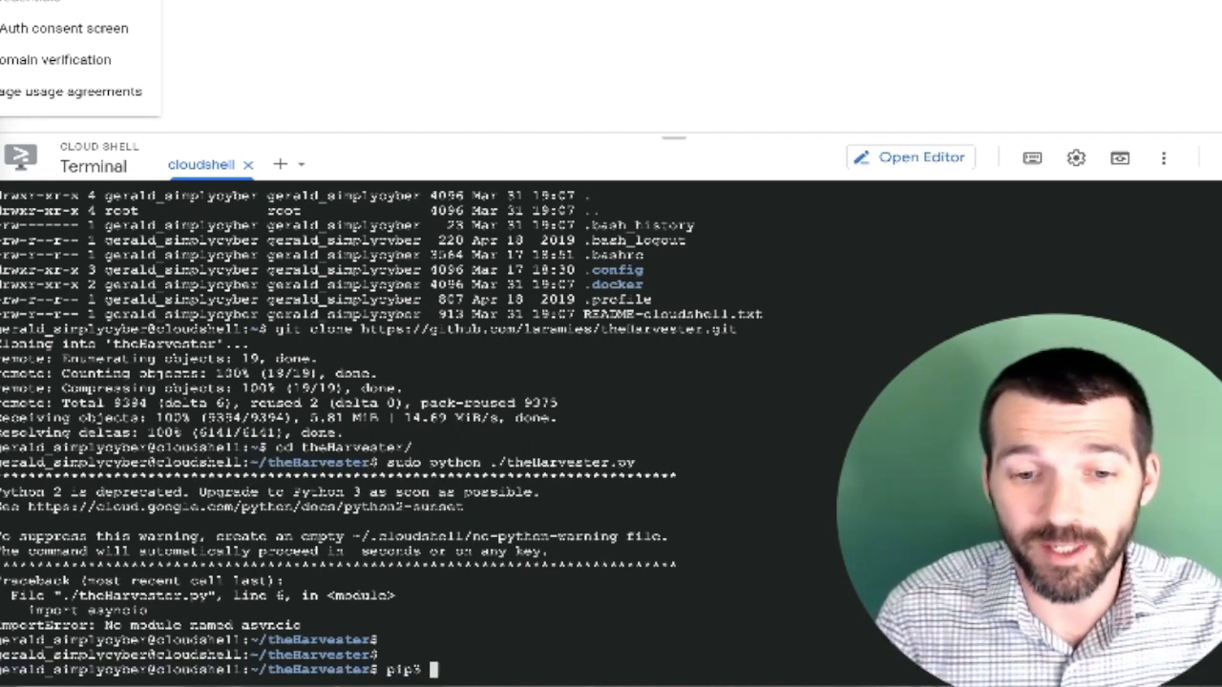
pyautogui.write('install -r')
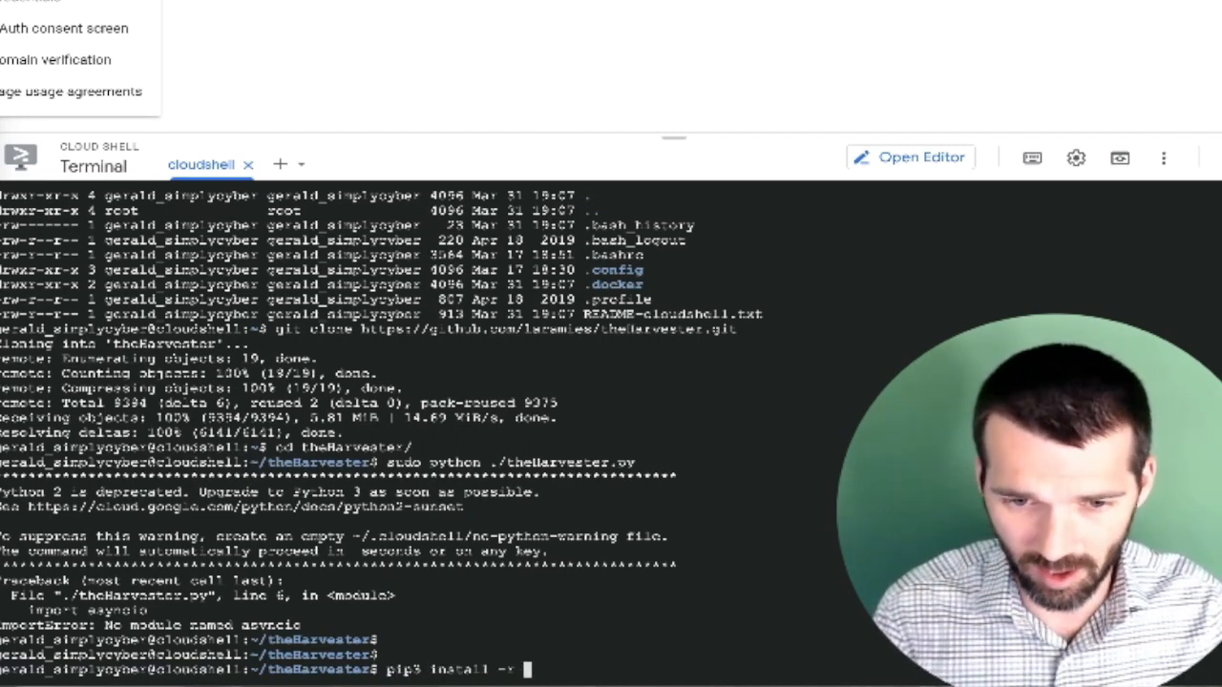
pyautogui.write('requirement')
pyautogui.write('python3 ./theHarvester.py -d')
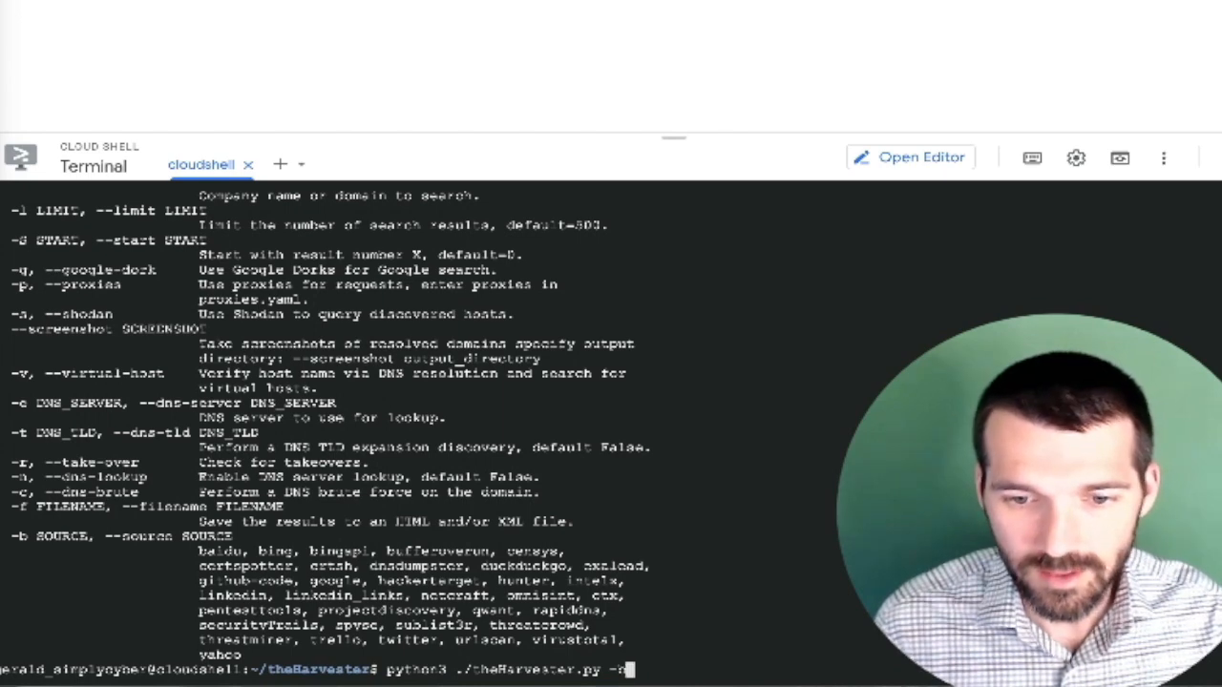
# Step: Compose python3 ./theHarvester.py -b all -d coastalinfosec.com after checking an examples page
pyautogui.write('all')
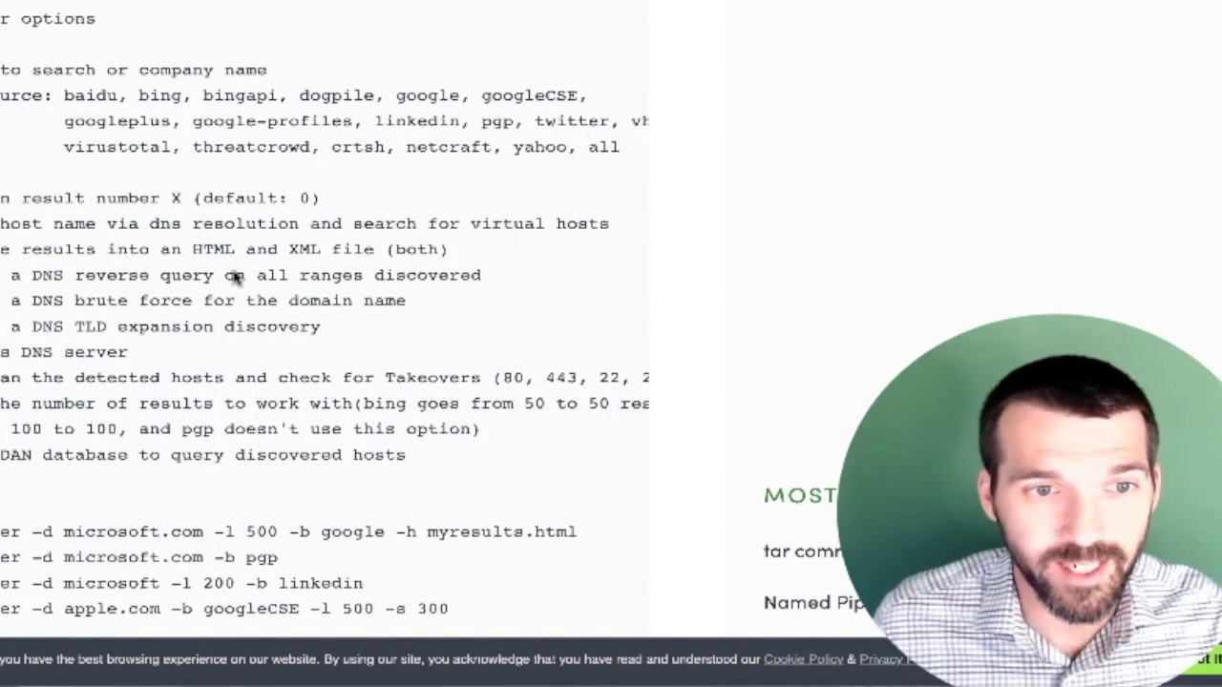
pyautogui.scroll(-3)
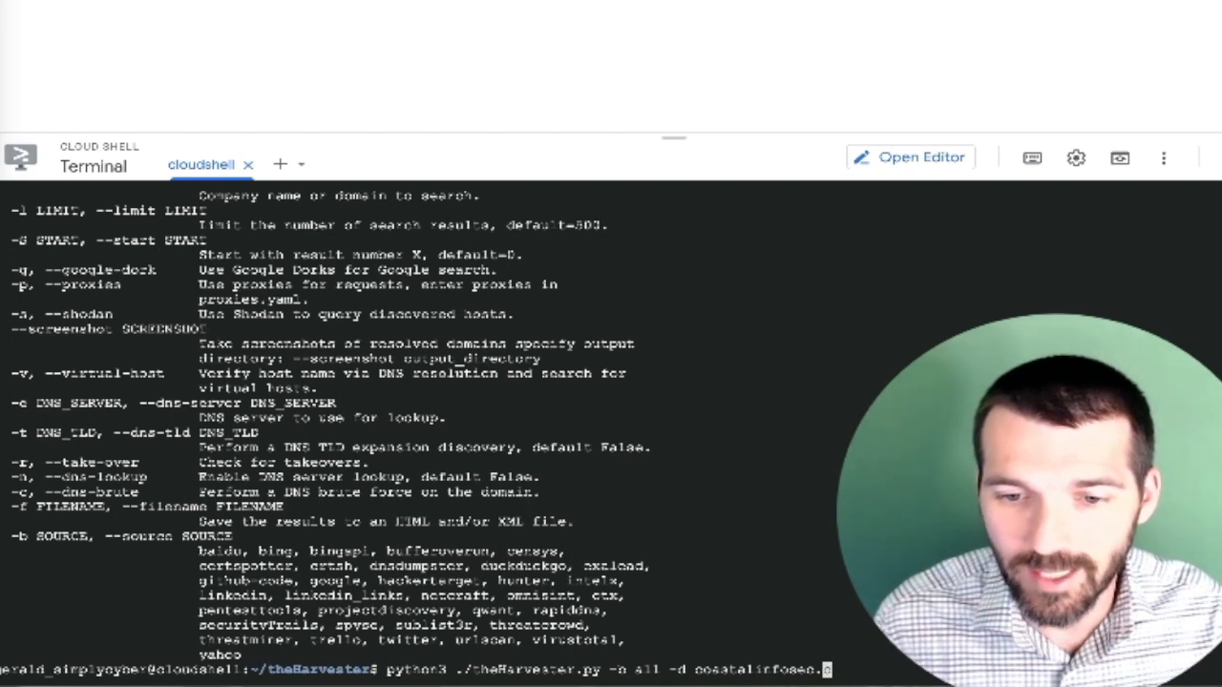
pyautogui.write('om')
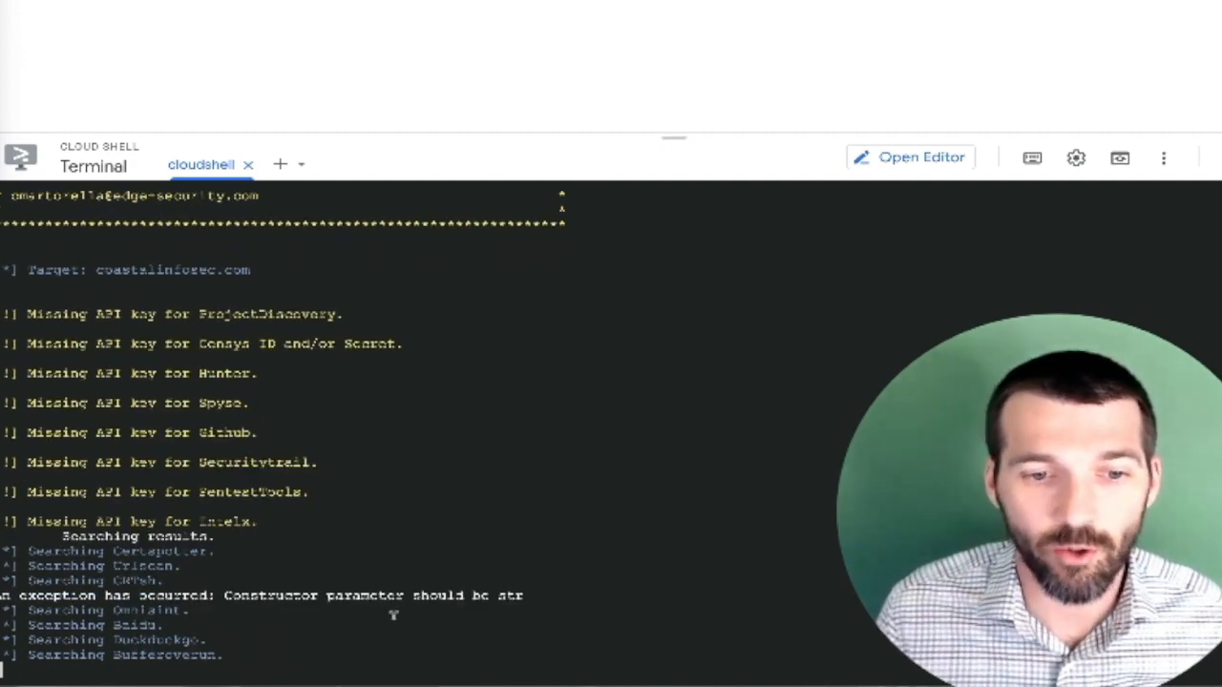
# Step: Scroll through theHarvester's per-source search output for coastalinfosec.com
pyautogui.scroll(-3)
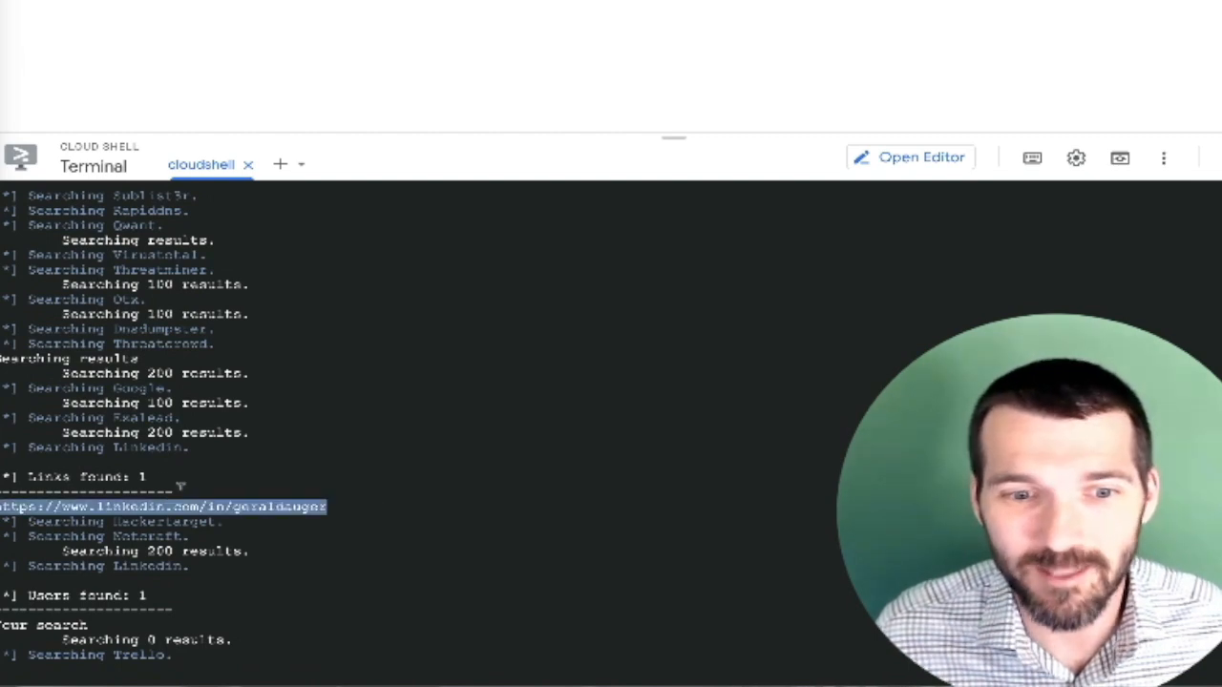
pyautogui.scroll(-3)
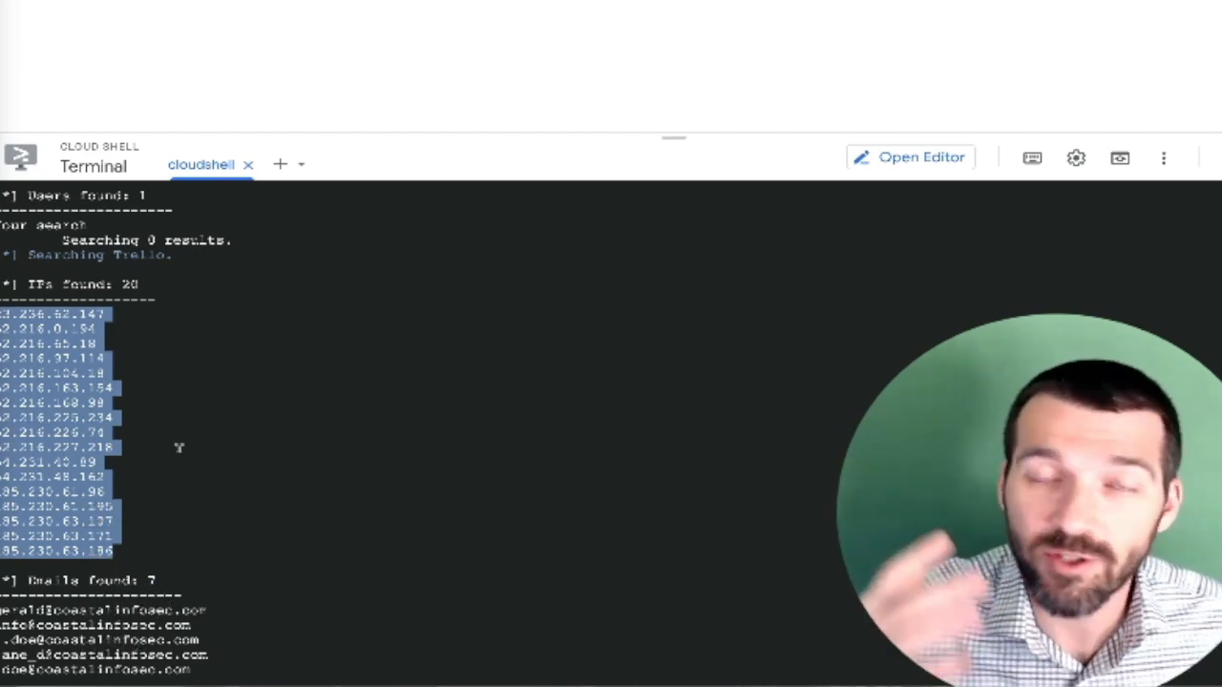
pyautogui.moveTo(573, 278)
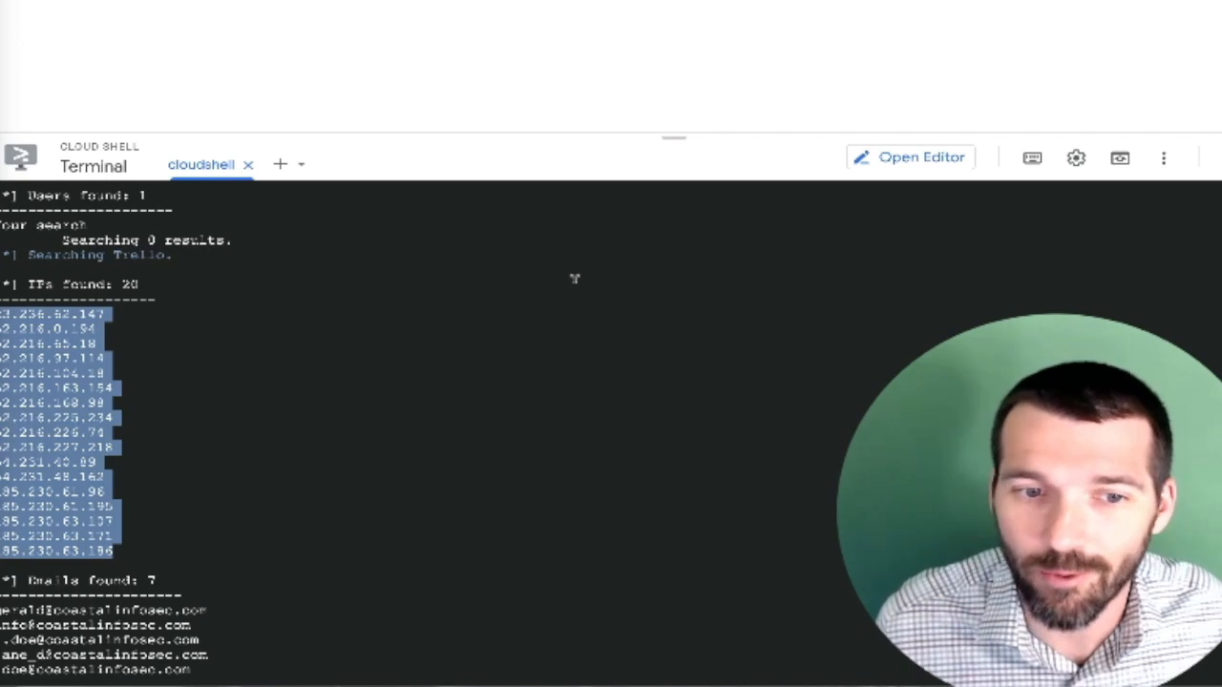
pyautogui.moveTo(532, 393)
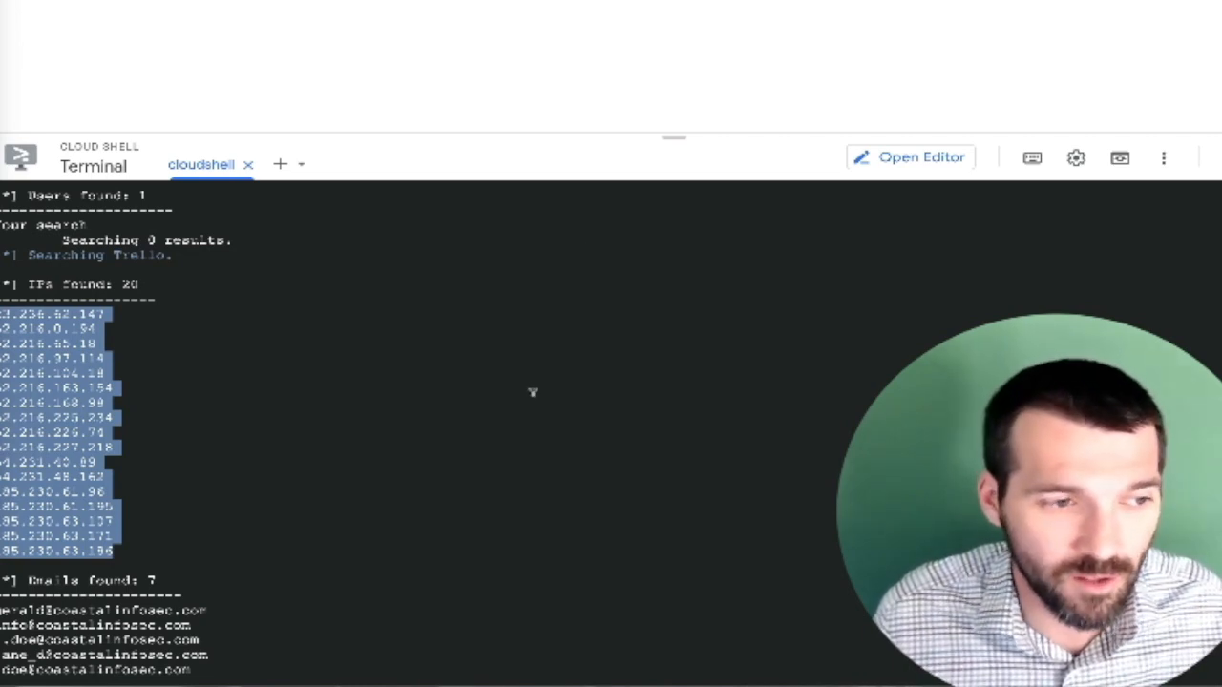
pyautogui.moveTo(519, 399)
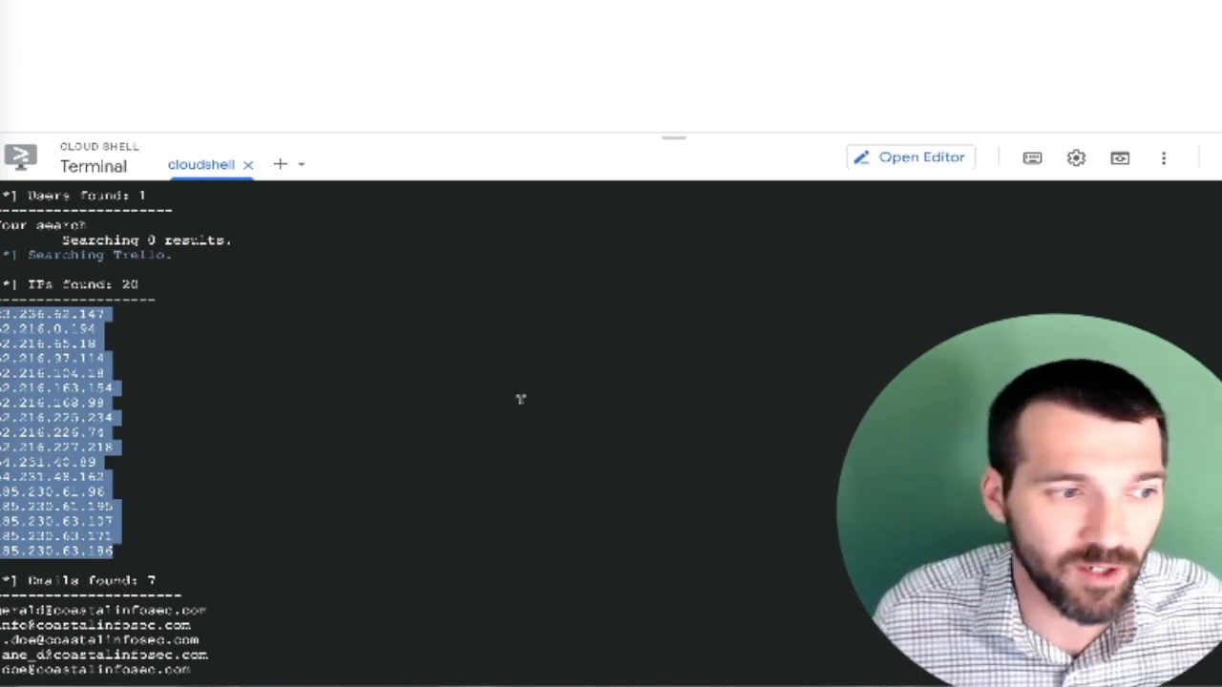
pyautogui.moveTo(504, 412)
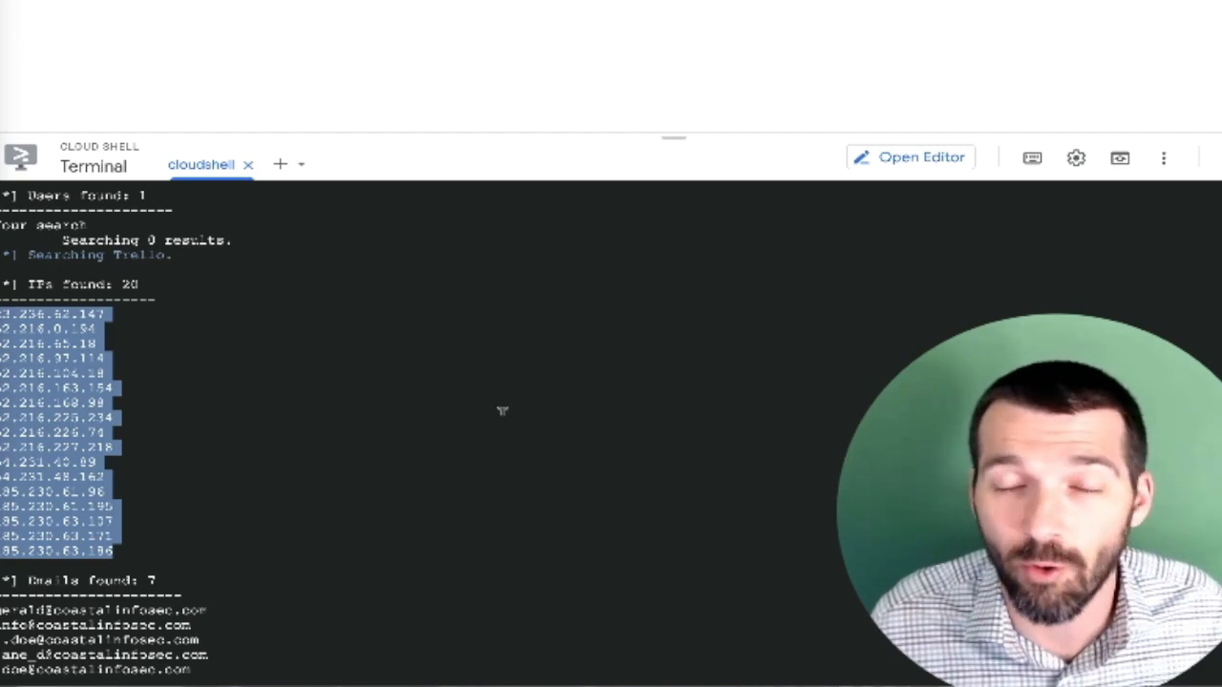
# Step: Review the IPs and Emails results and highlight the third found email address
pyautogui.scroll(-3)
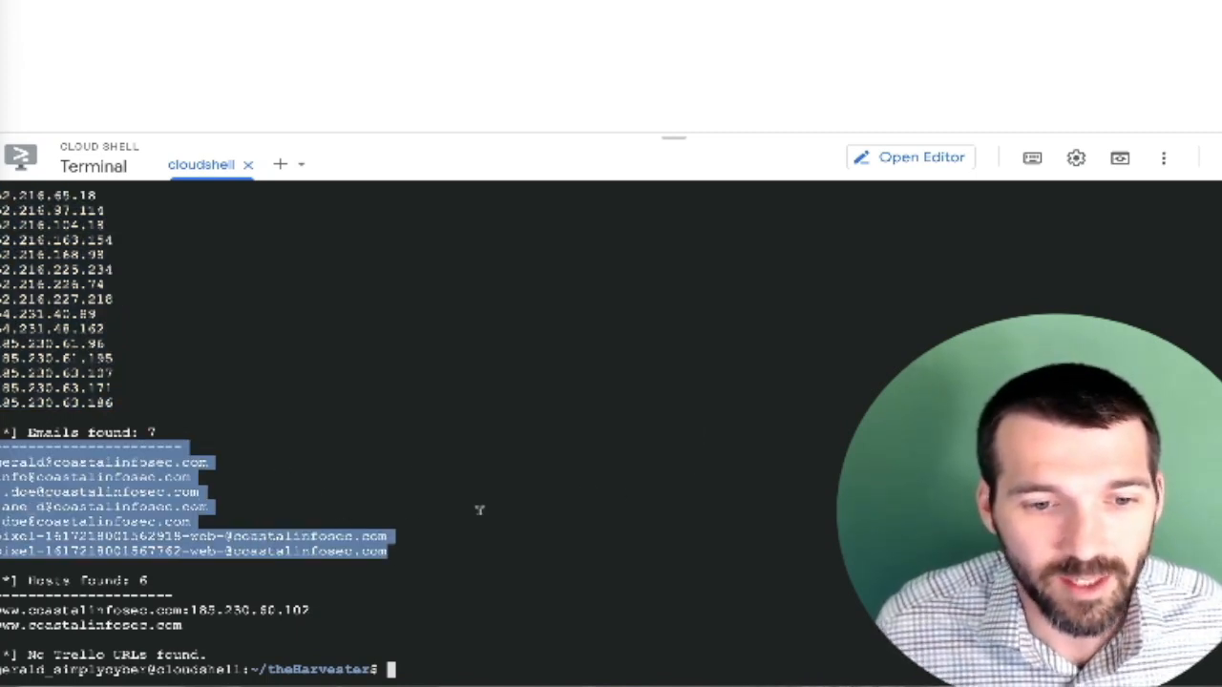
pyautogui.moveTo(292, 502)
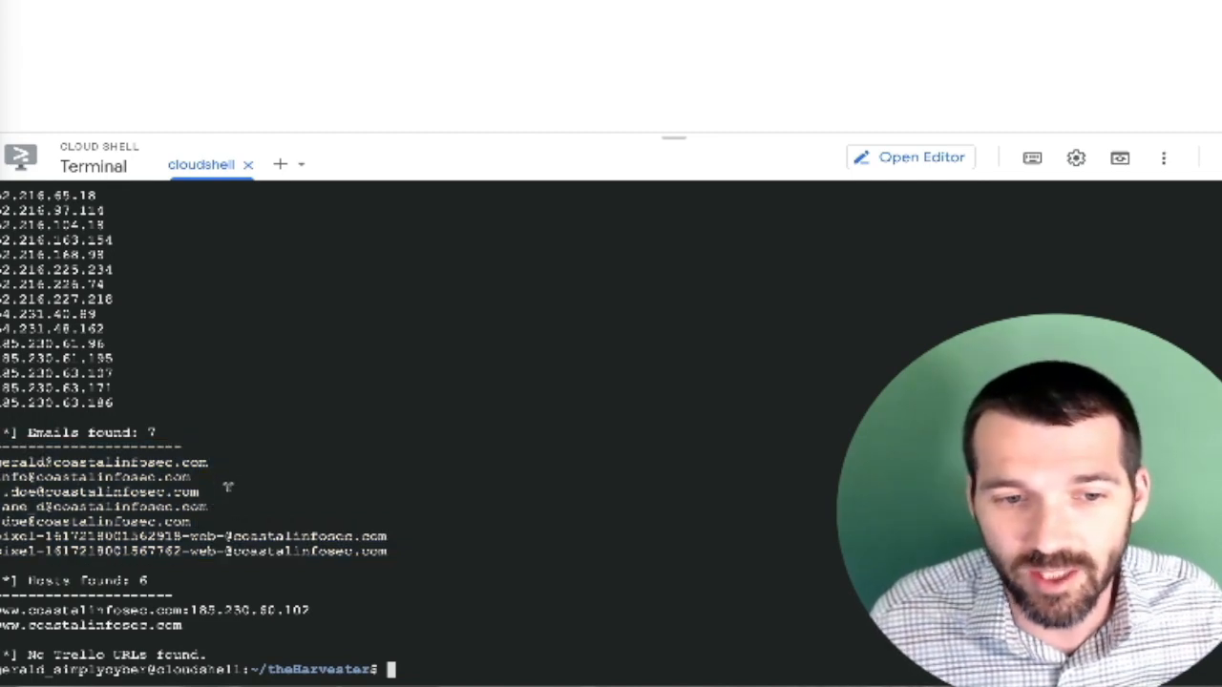
pyautogui.doubleClick(99, 492)
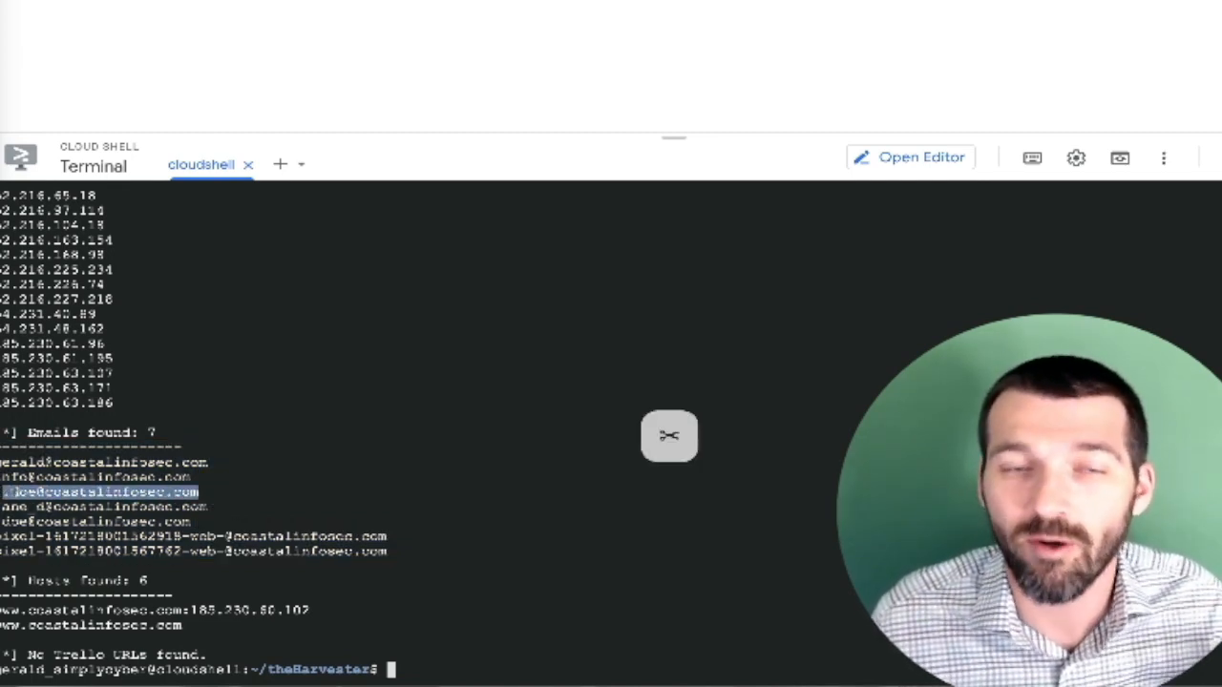